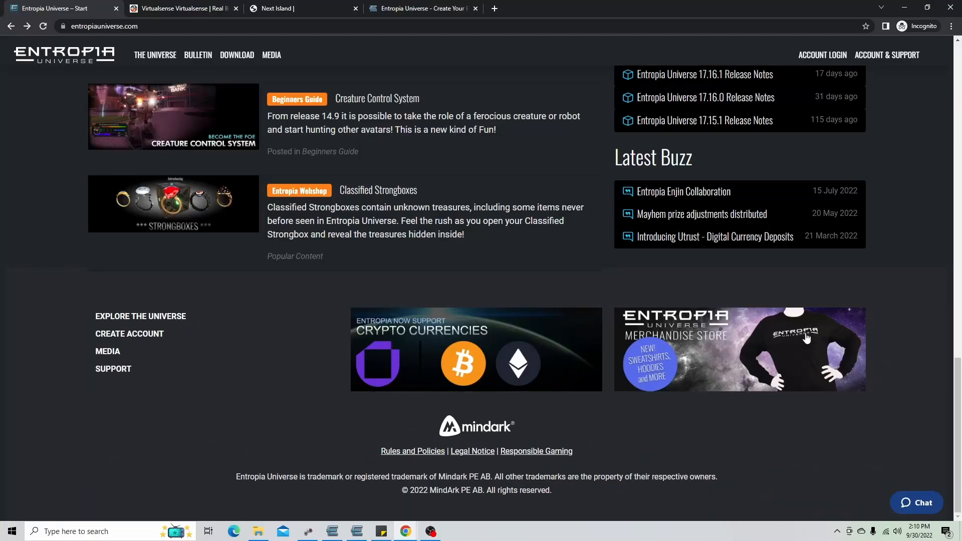
mouse_move(825, 109)
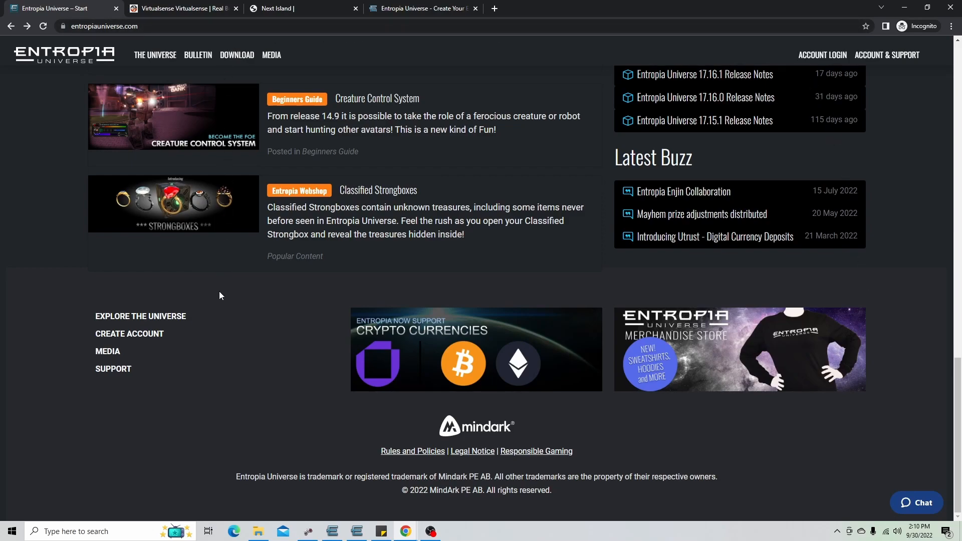
mouse_move(119, 343)
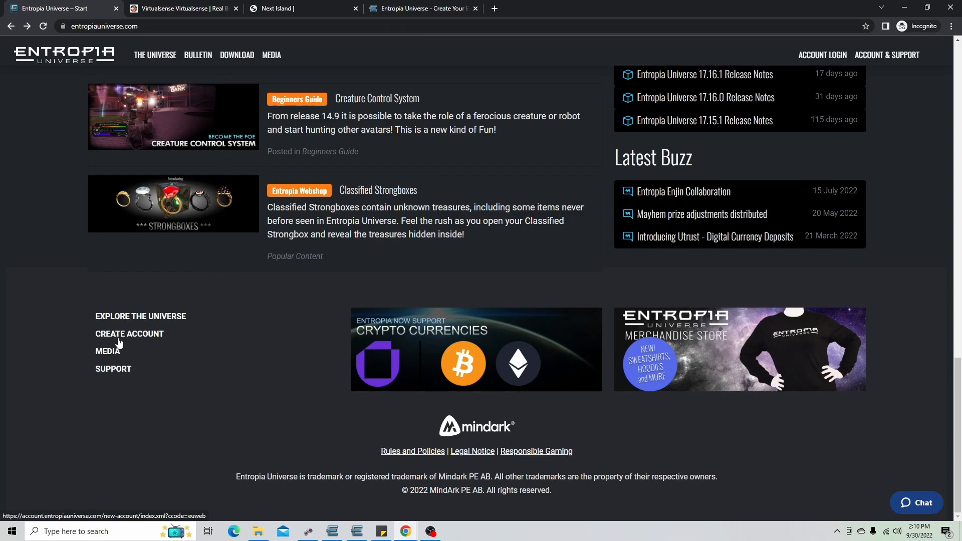
Follow the footer CREATE ACCOUNT link from the Entropia Universe homepage
left_click(130, 334)
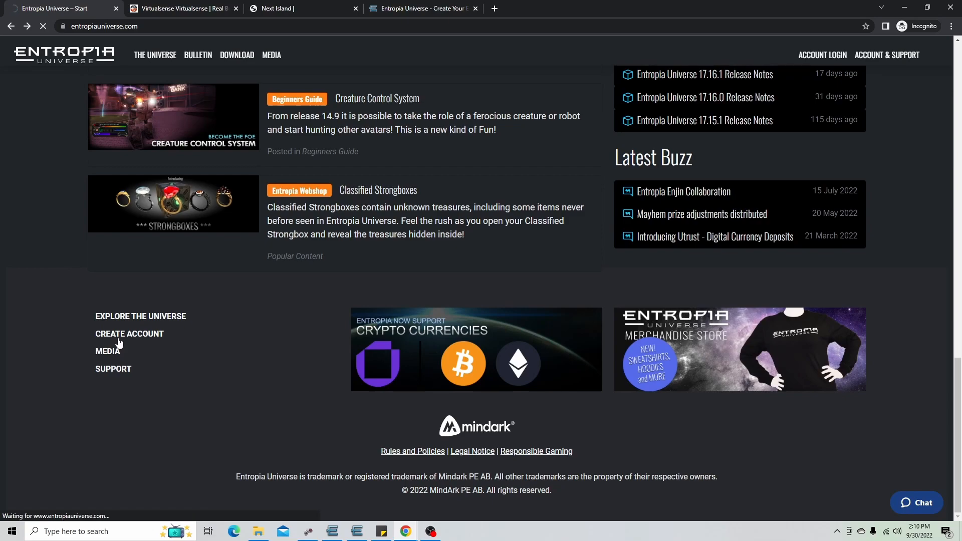
Load the Entropia create-account form with ccode=euweb in the first tab
left_click(129, 333)
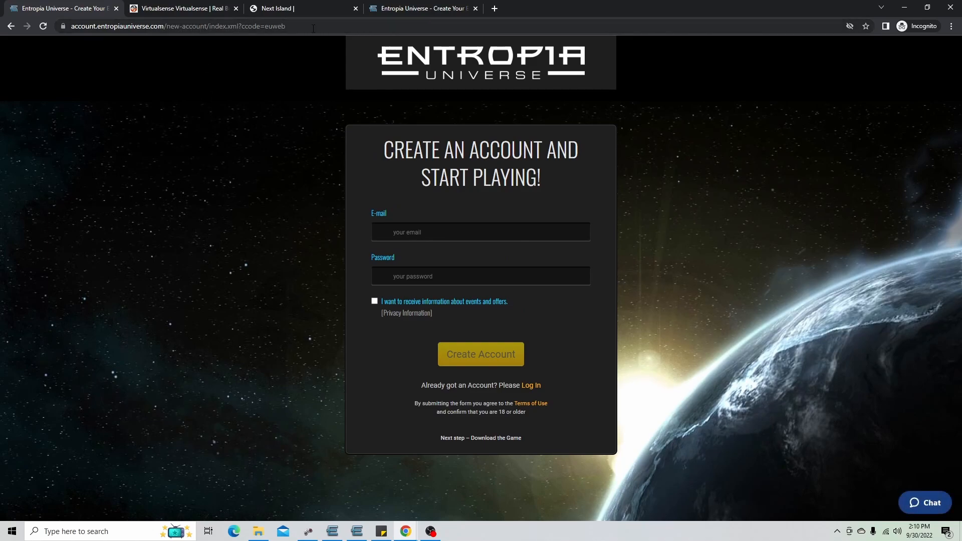
left_click(181, 8)
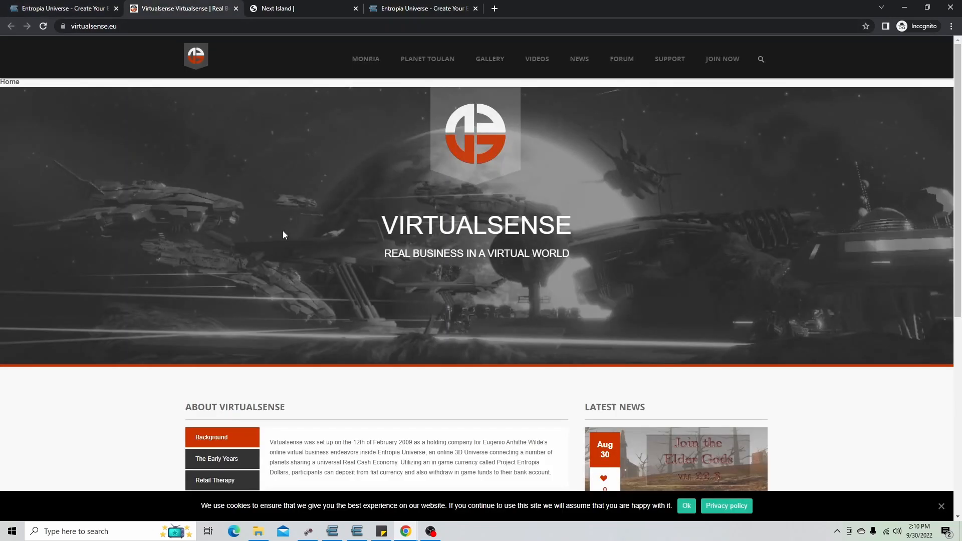
mouse_move(602, 90)
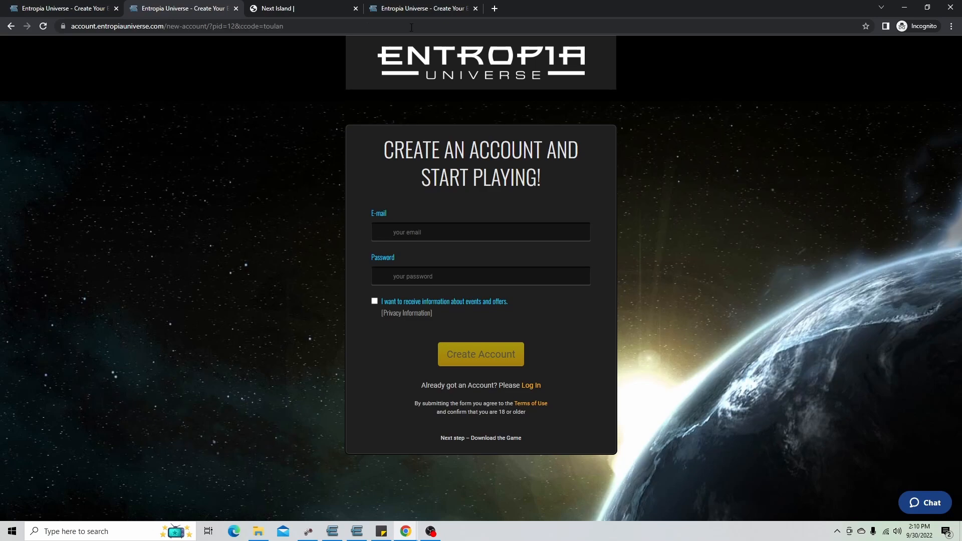
left_click(421, 8)
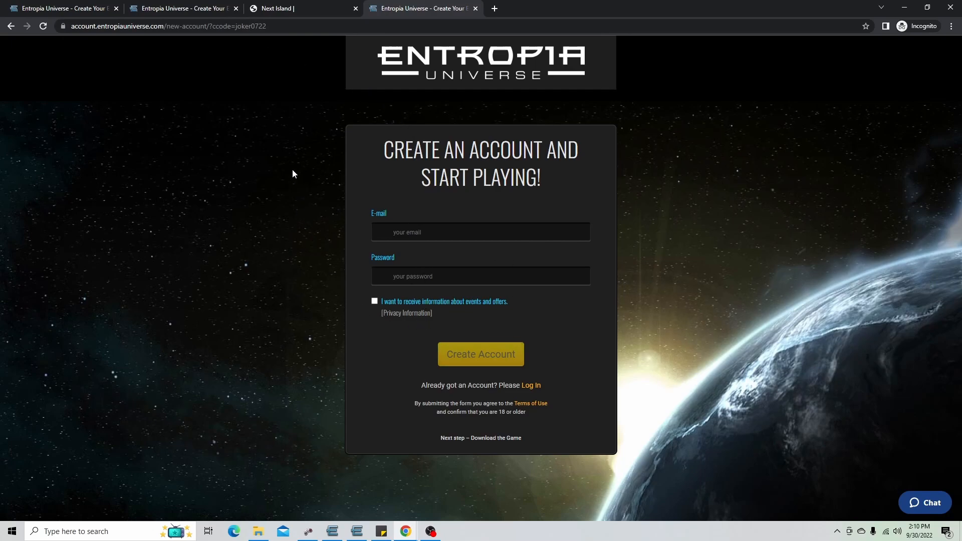
Bring up the Next Island tab to reach its nextisland-coded signup
left_click(290, 8)
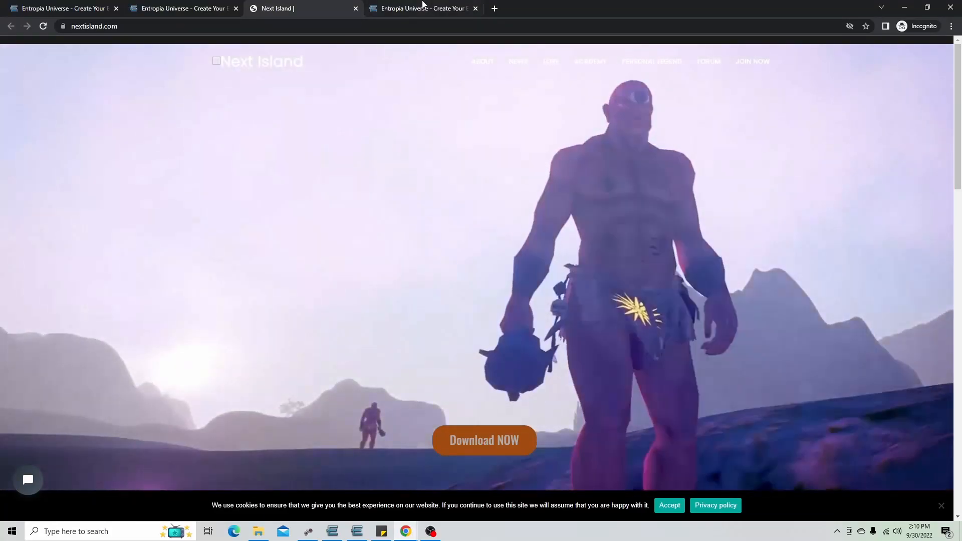
mouse_move(183, 6)
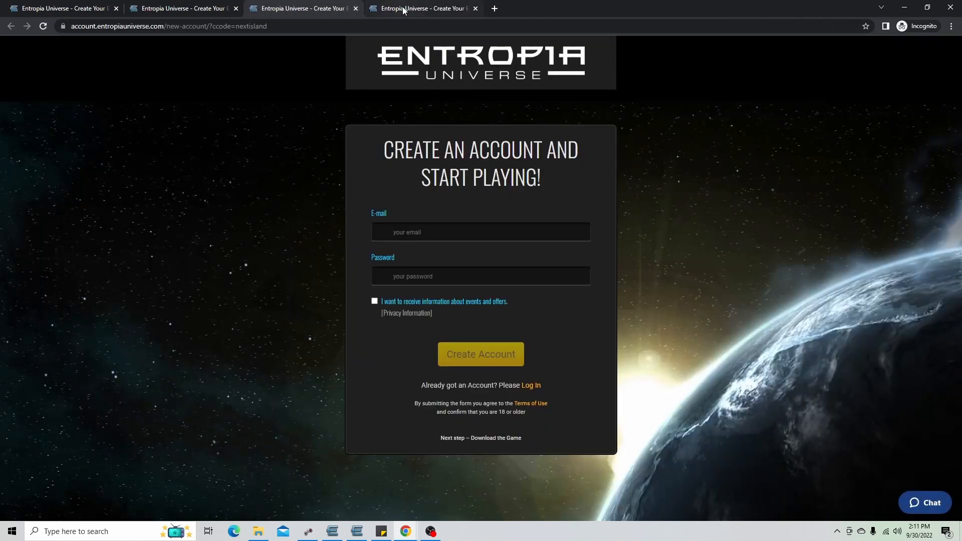
left_click(422, 8)
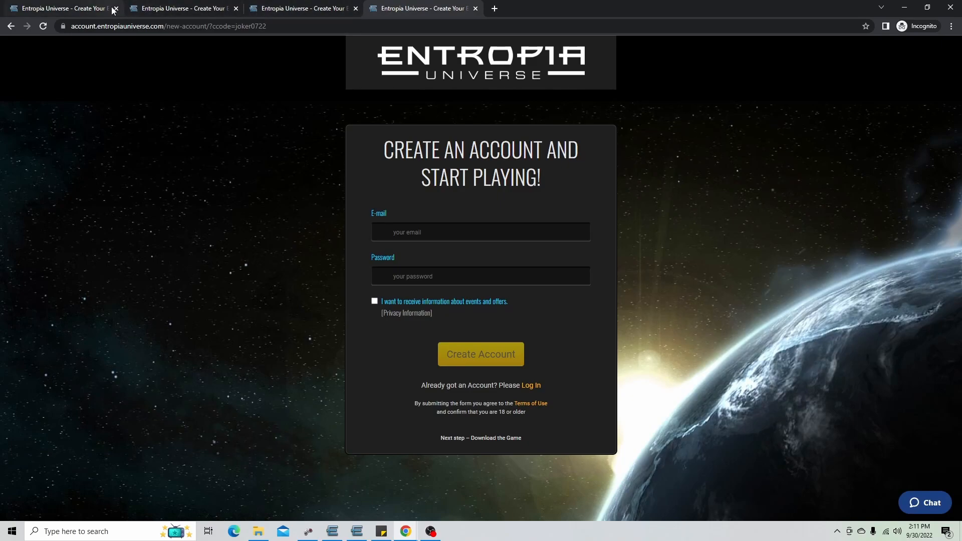
left_click(181, 8)
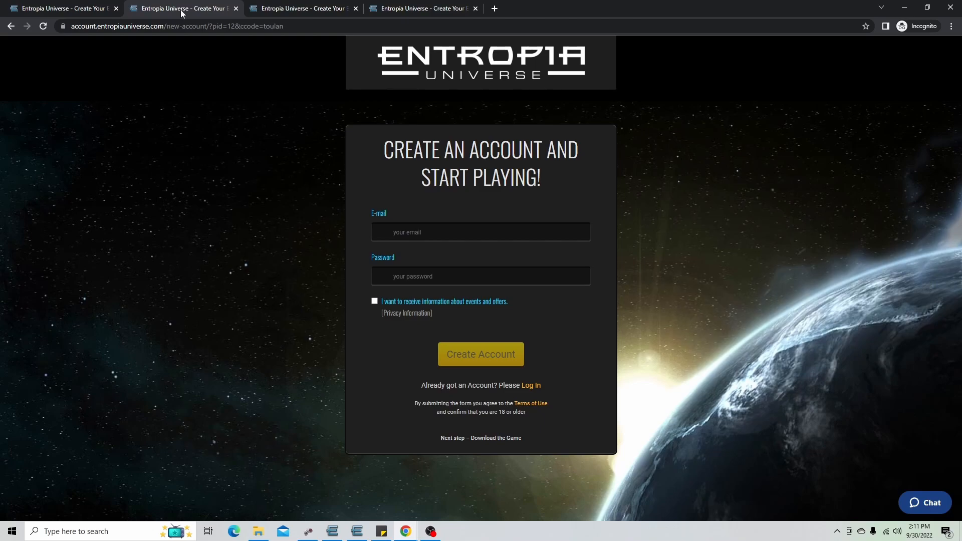
mouse_move(116, 64)
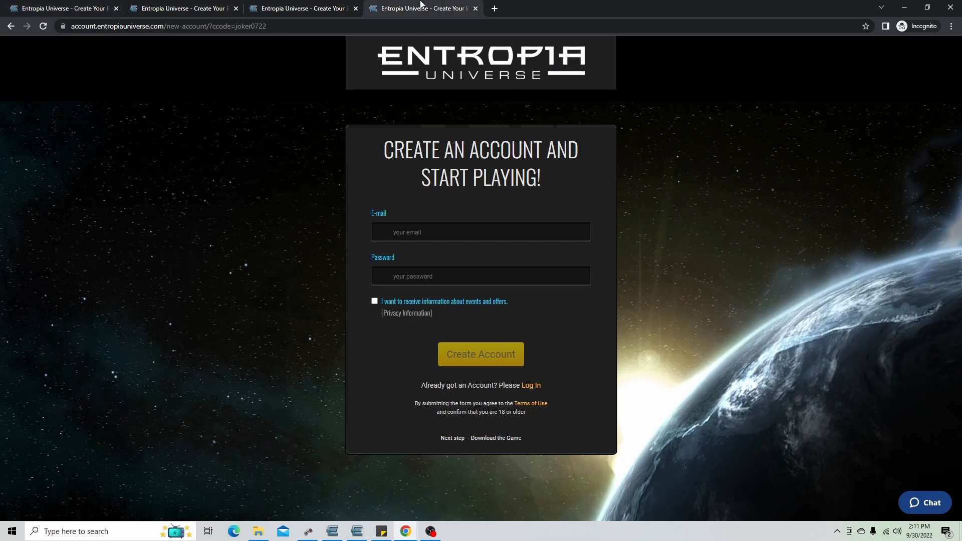
mouse_move(335, 481)
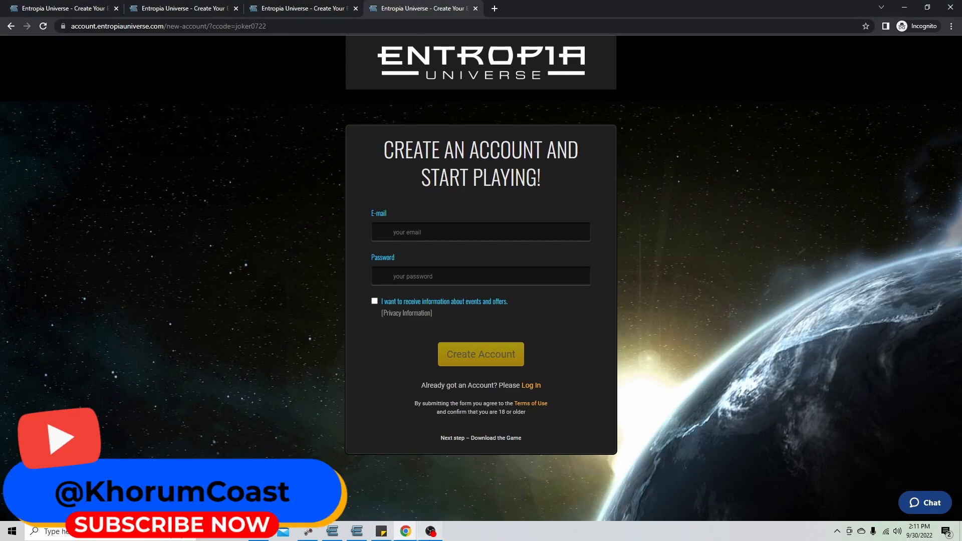
left_click(430, 531)
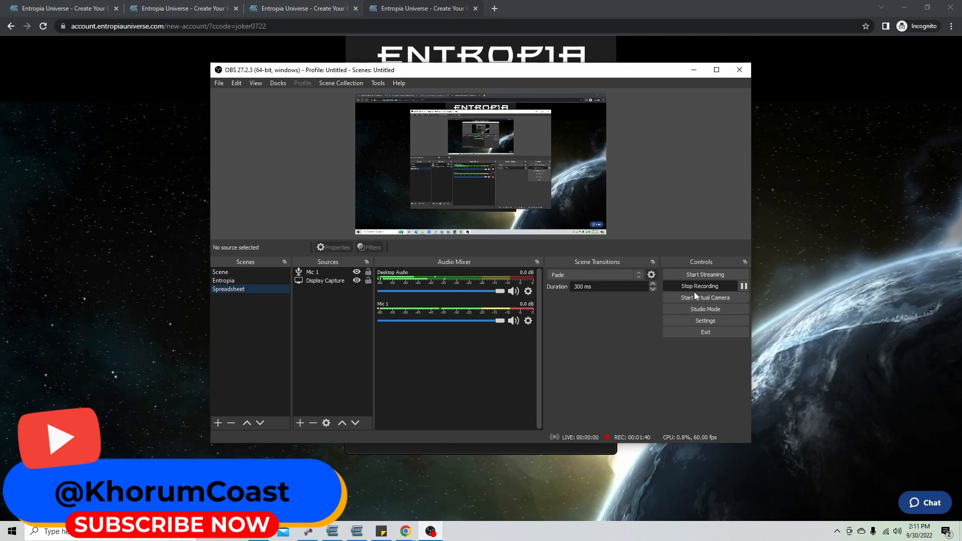